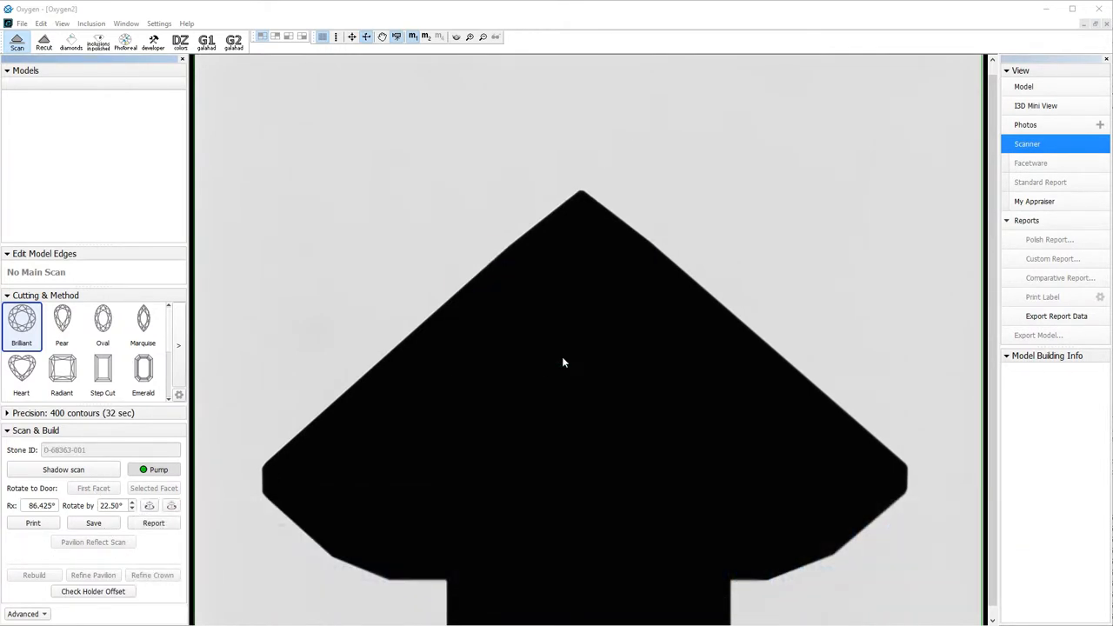
Acknowledge the critical stone shift error with OK and open Settings > General settings.
{"action": "left_click", "coordinate": [63, 469]}
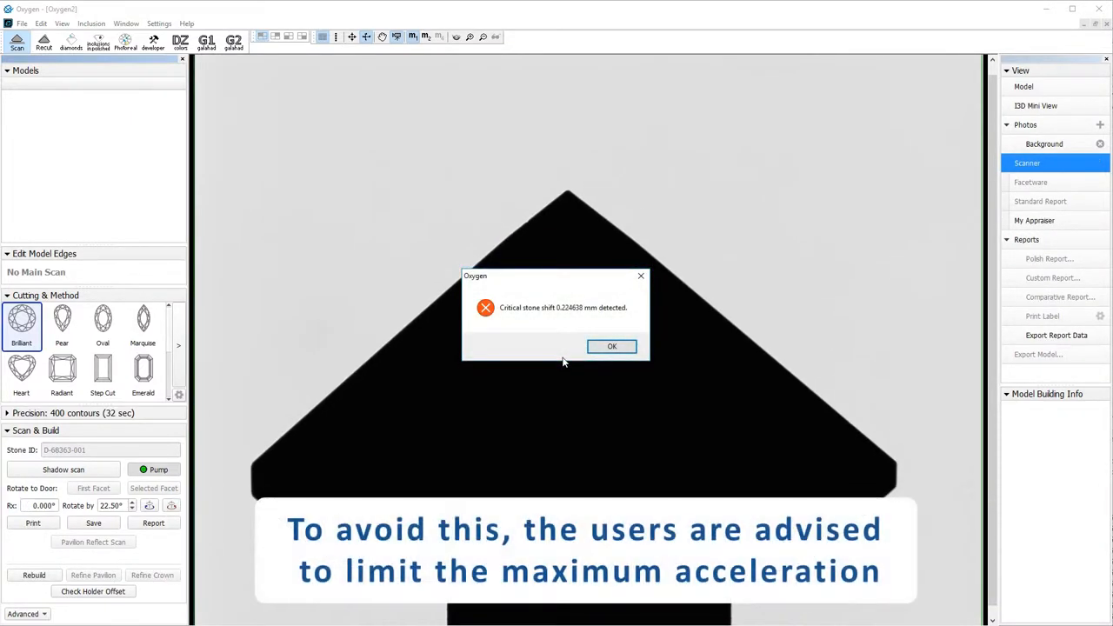
{"action": "mouse_move", "coordinate": [559, 363]}
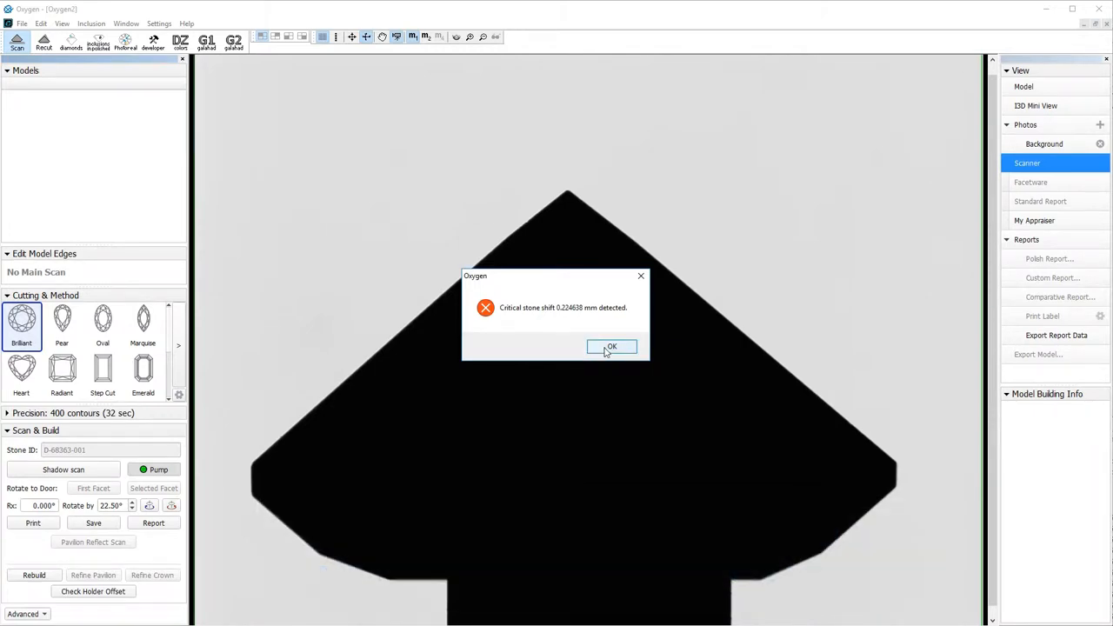
{"action": "left_click", "coordinate": [612, 346]}
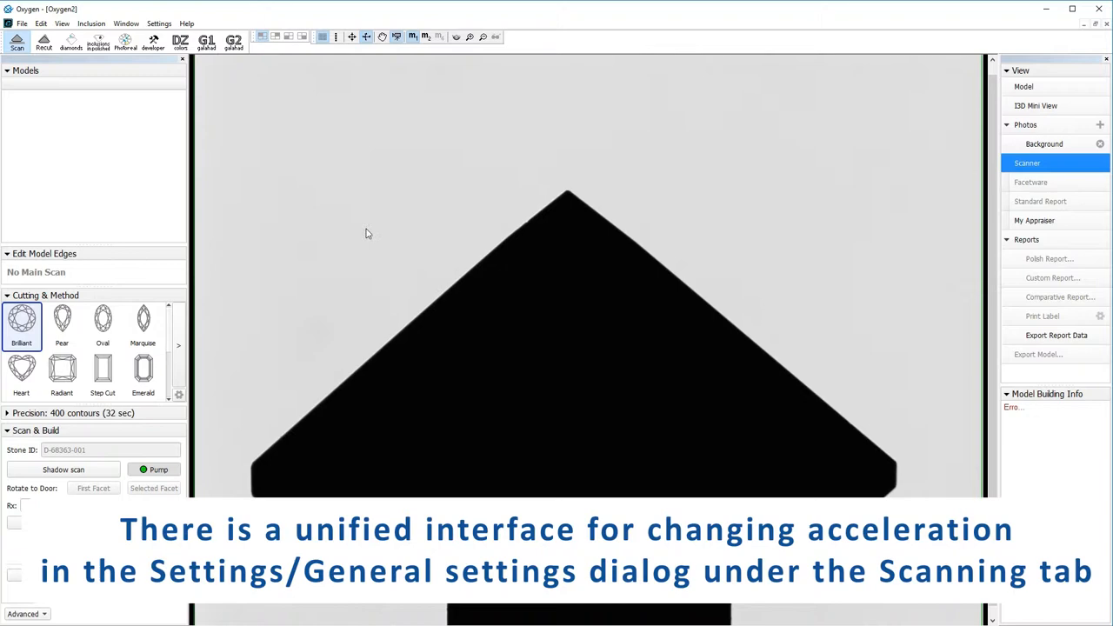
{"action": "left_click", "coordinate": [161, 23]}
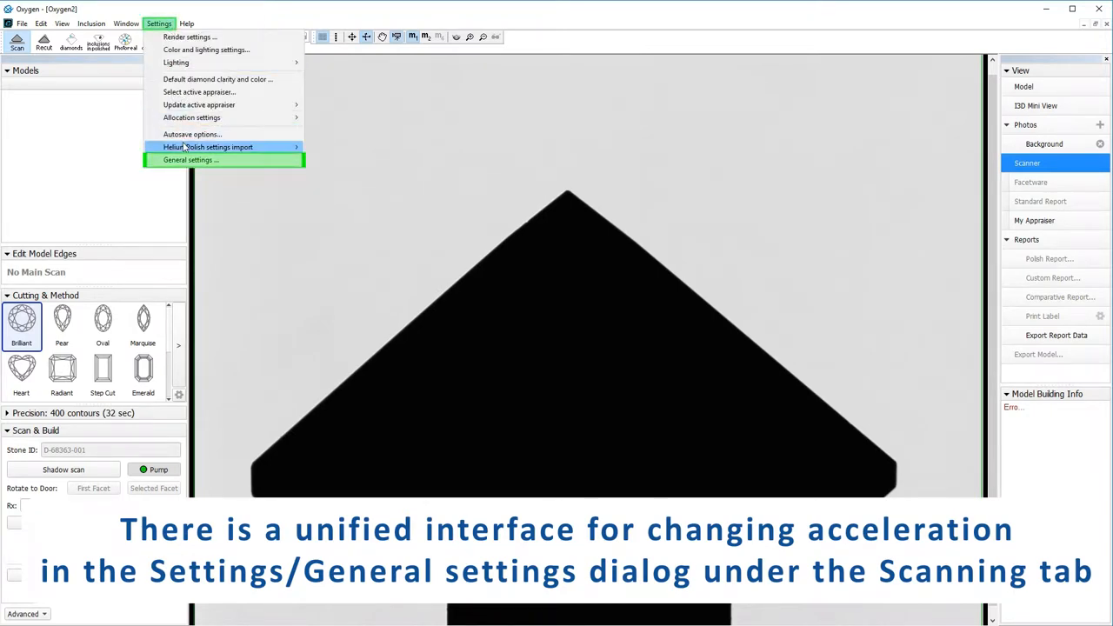
{"action": "left_click", "coordinate": [188, 160]}
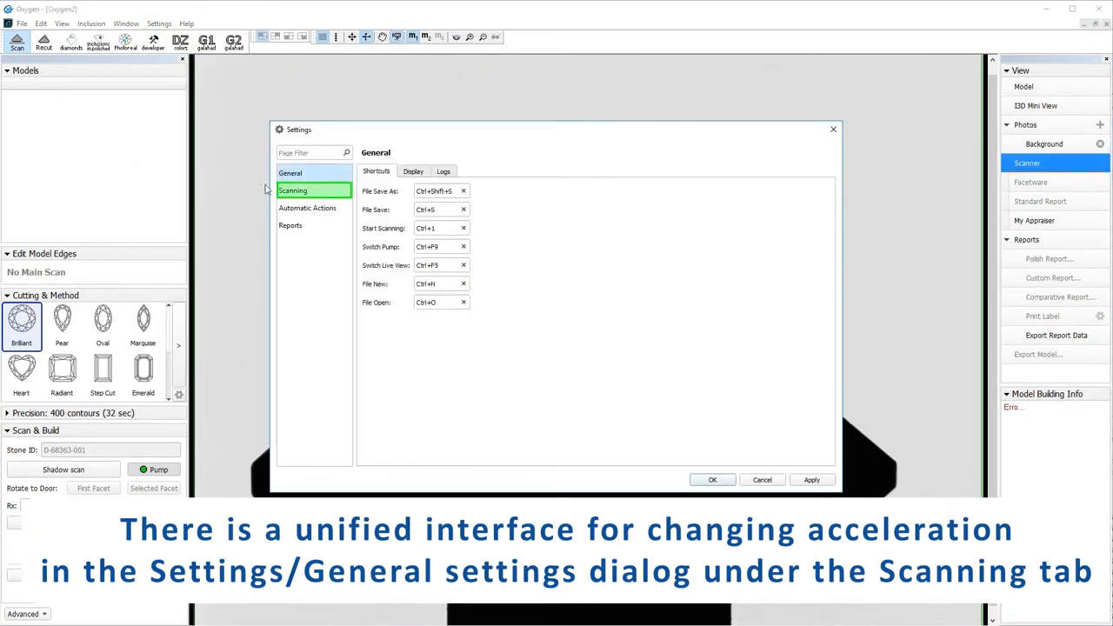
Set Scanning acceleration to 1 (slow), save, and confirm the new Stone ID to begin scanning.
{"action": "left_click", "coordinate": [293, 191]}
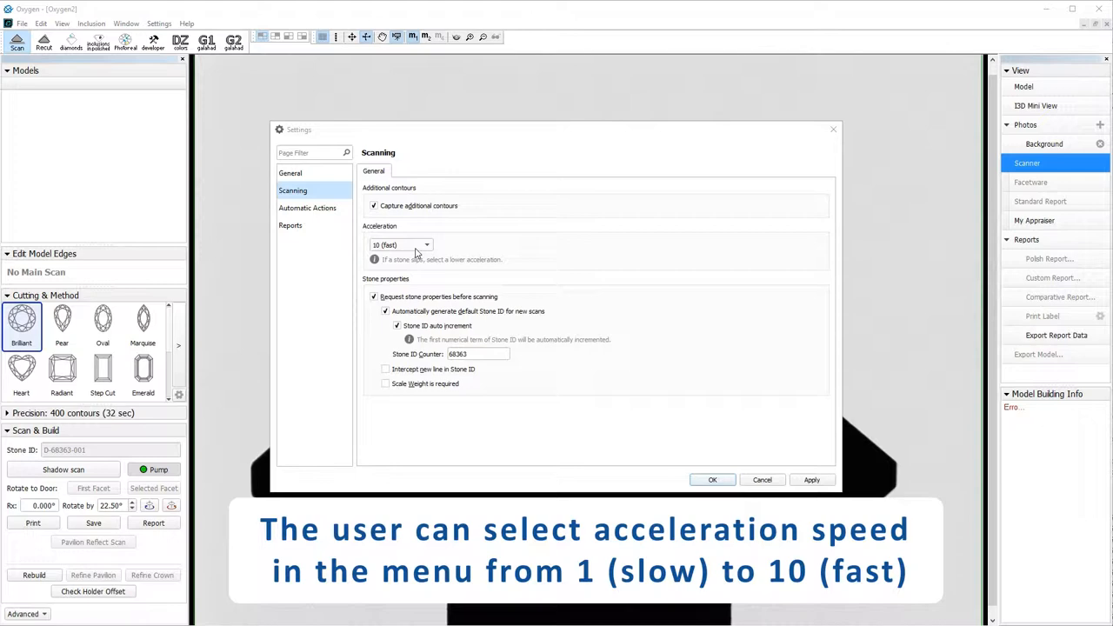
{"action": "left_click", "coordinate": [432, 244]}
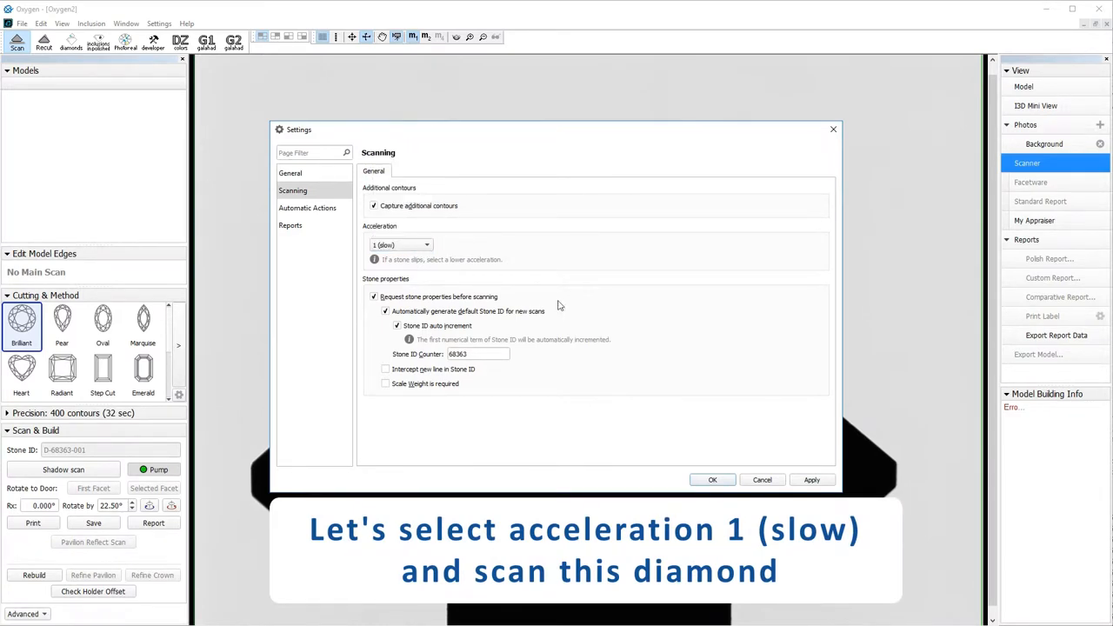
{"action": "left_click", "coordinate": [712, 479]}
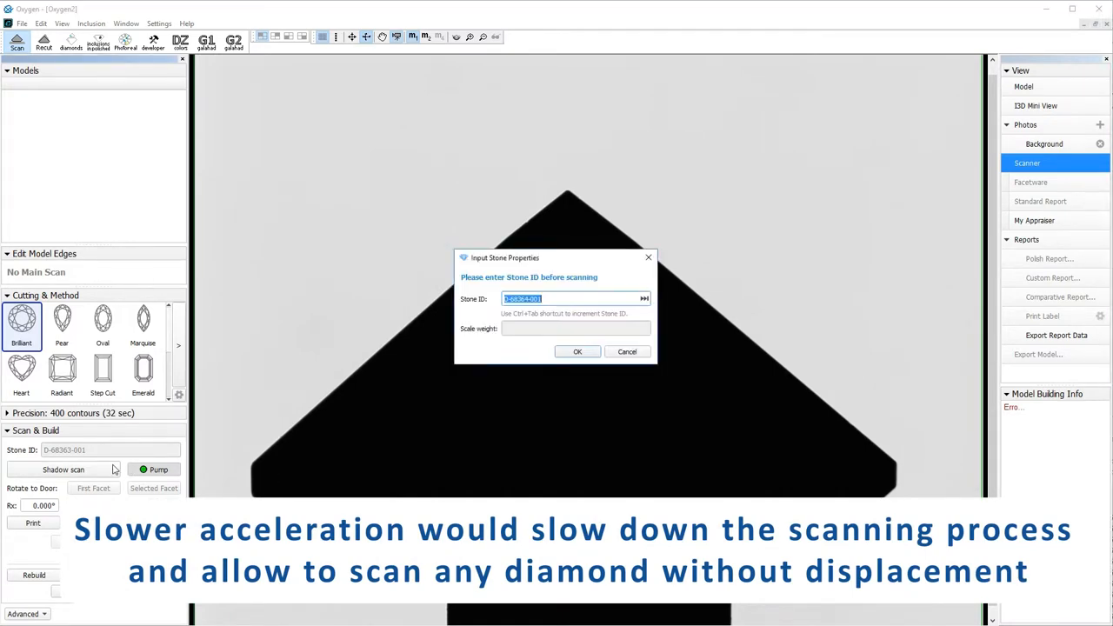
{"action": "left_click", "coordinate": [577, 351]}
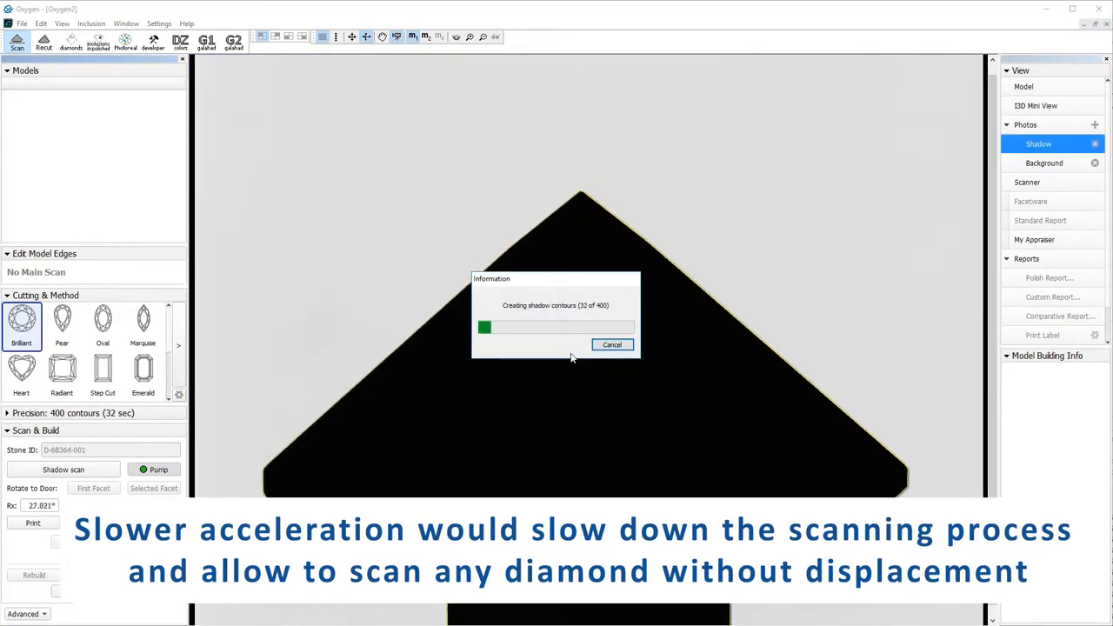